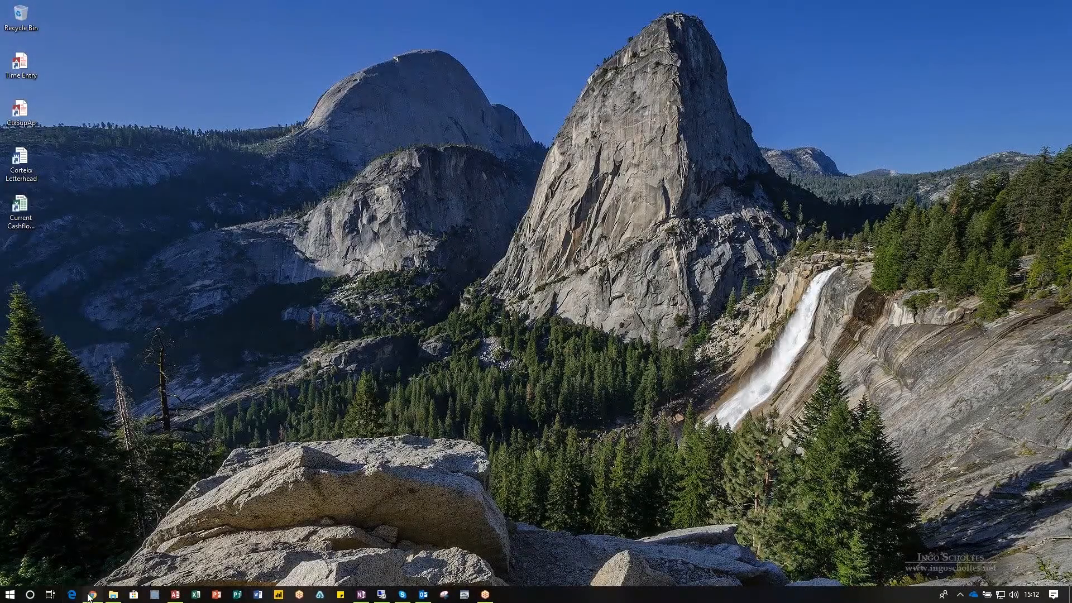
# Step: Bring up Acumatica's Business Accounts screen filtered to 'akal' in Chrome
pyautogui.click(92, 594)
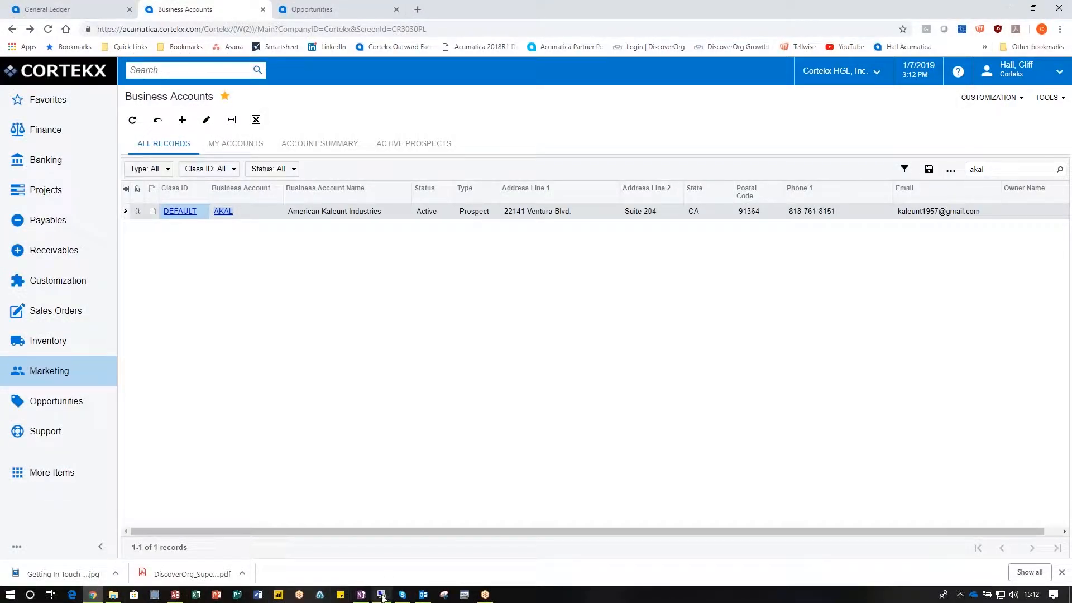
pyautogui.click(381, 594)
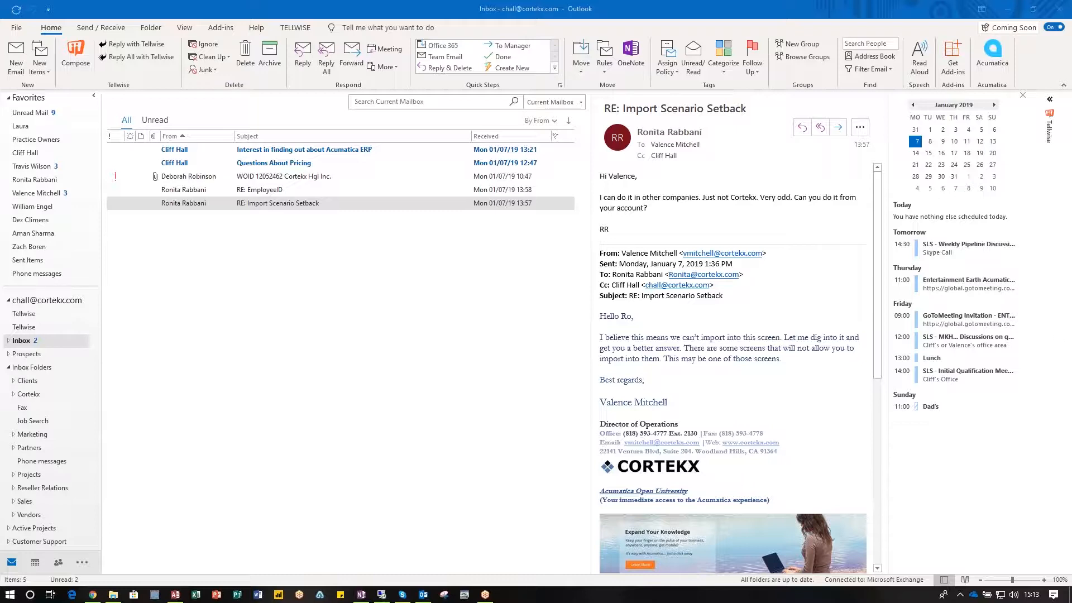
pyautogui.moveTo(615, 446)
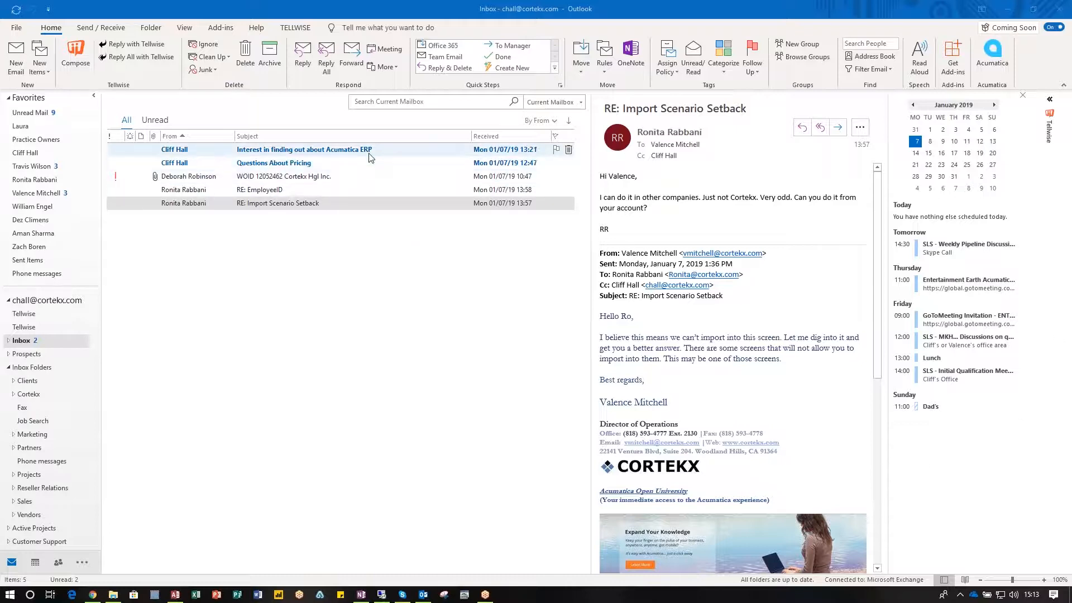
# Step: Select the 'Interest in finding out about Acumatica ERP' email in the inbox
pyautogui.click(304, 149)
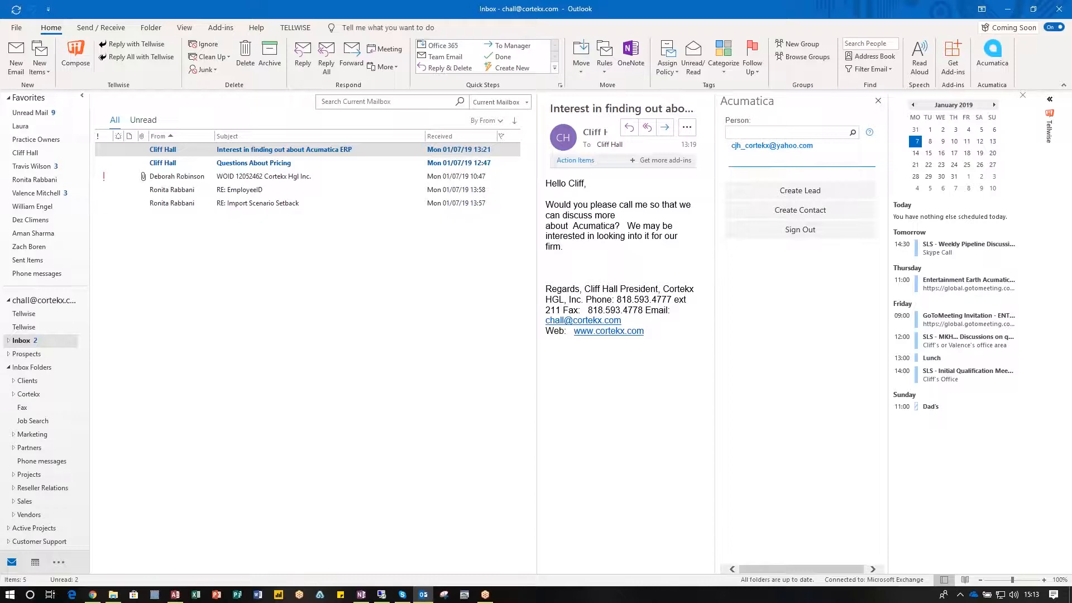
pyautogui.moveTo(829, 249)
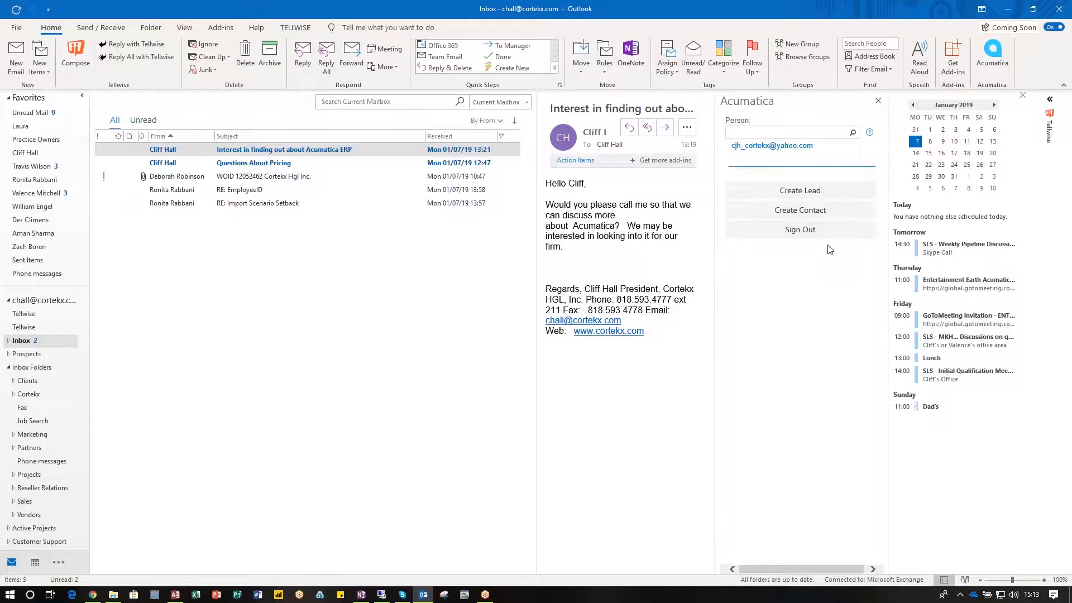
# Step: Create a lead for Cliff Hall with position CEO, company 'Test company', source Web
pyautogui.click(800, 190)
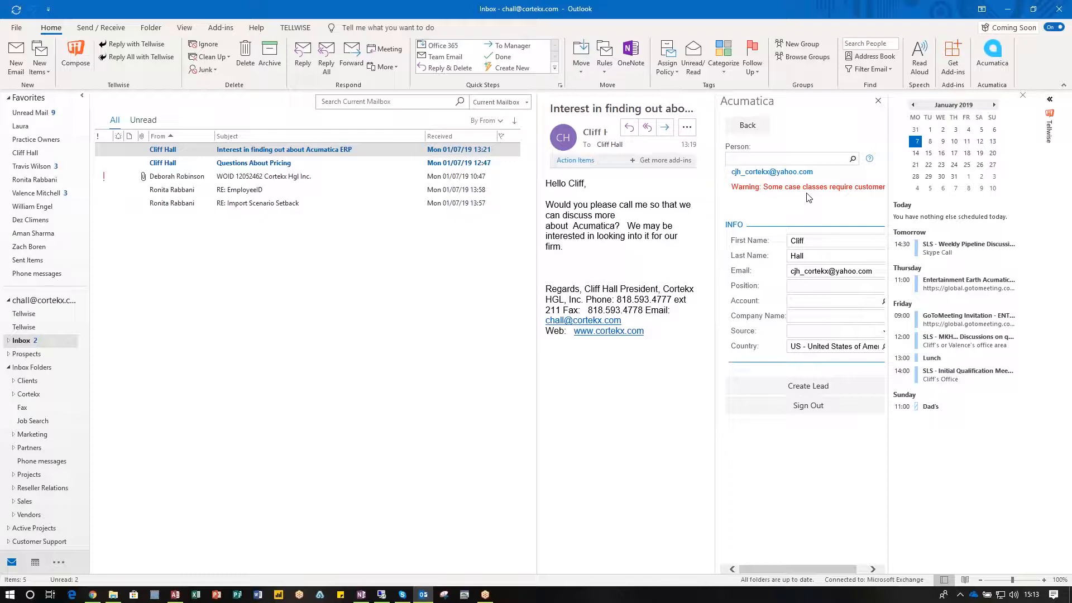
pyautogui.moveTo(813, 198)
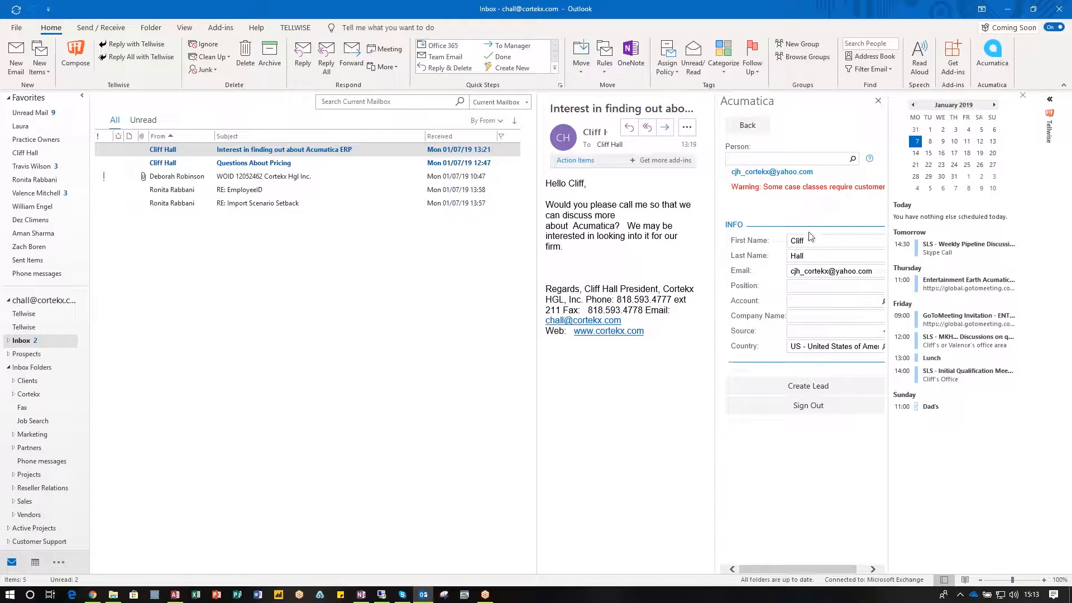
pyautogui.write('CEO')
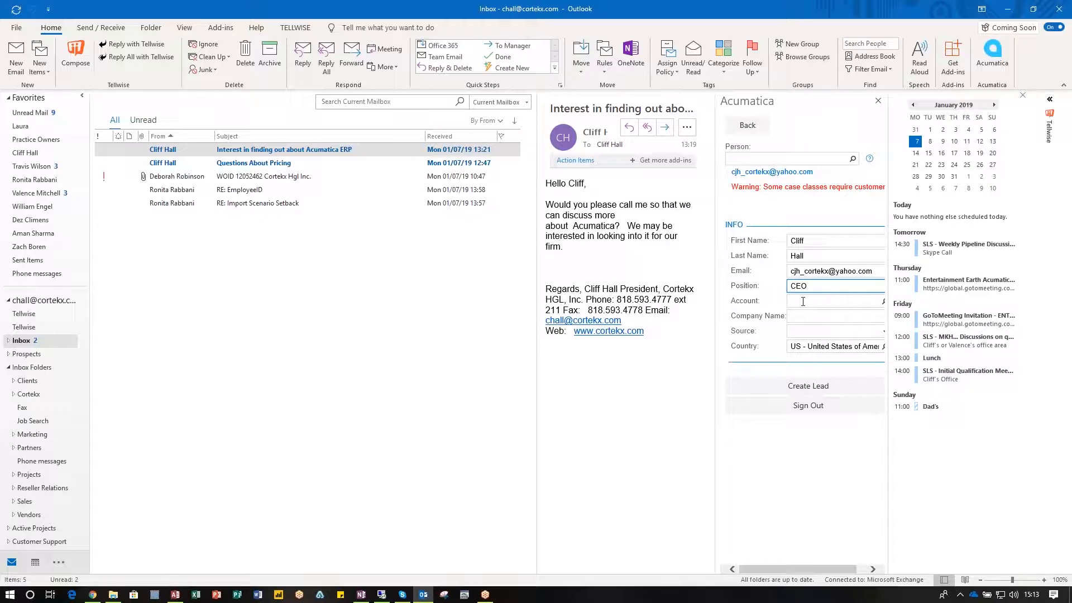
pyautogui.write('Tel')
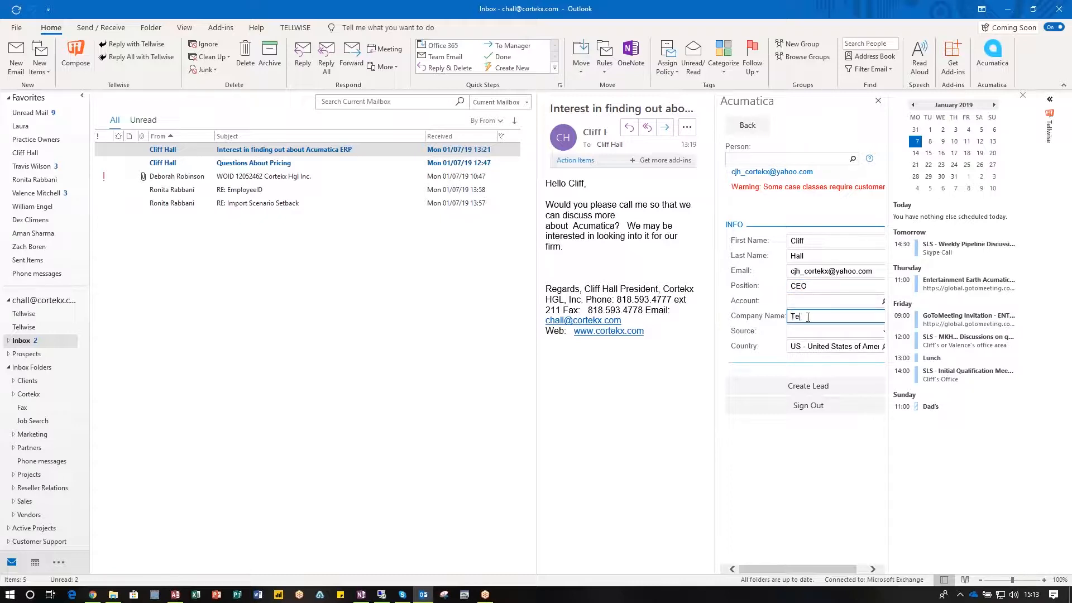
pyautogui.write('Test company')
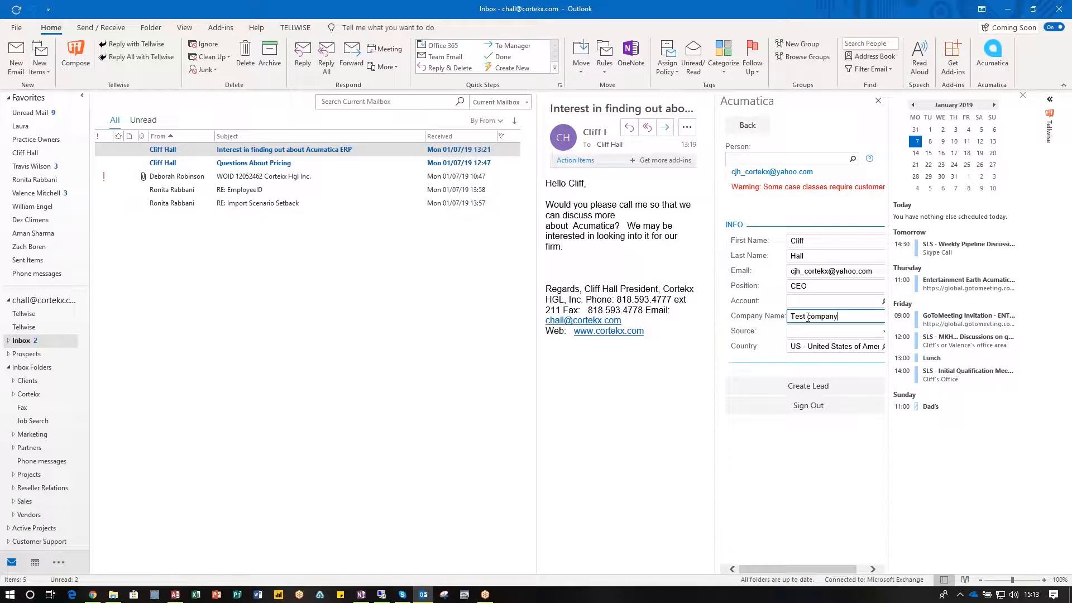
pyautogui.click(834, 331)
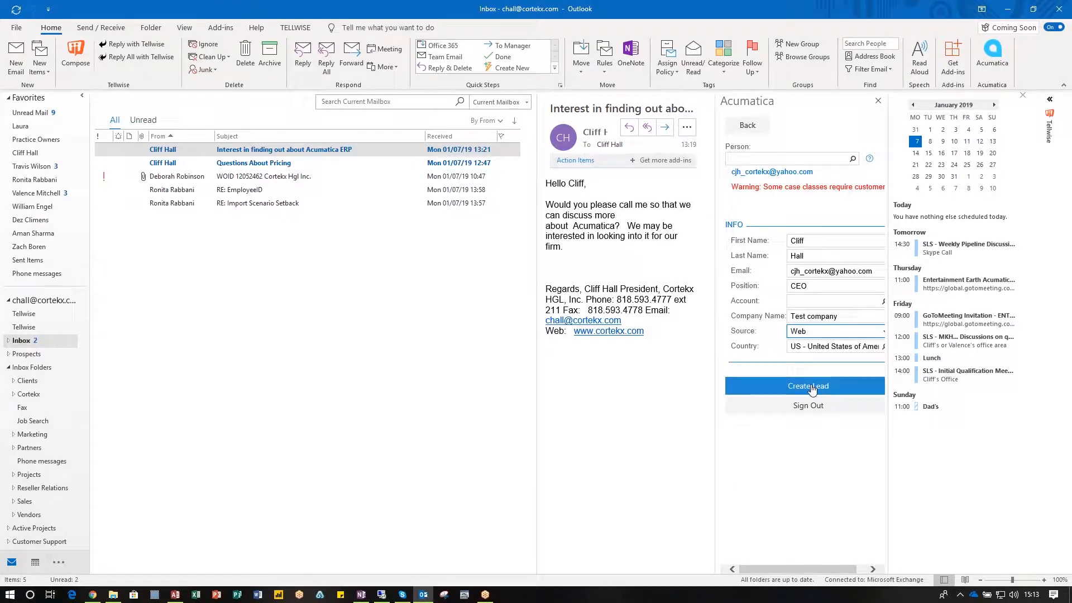
pyautogui.click(807, 386)
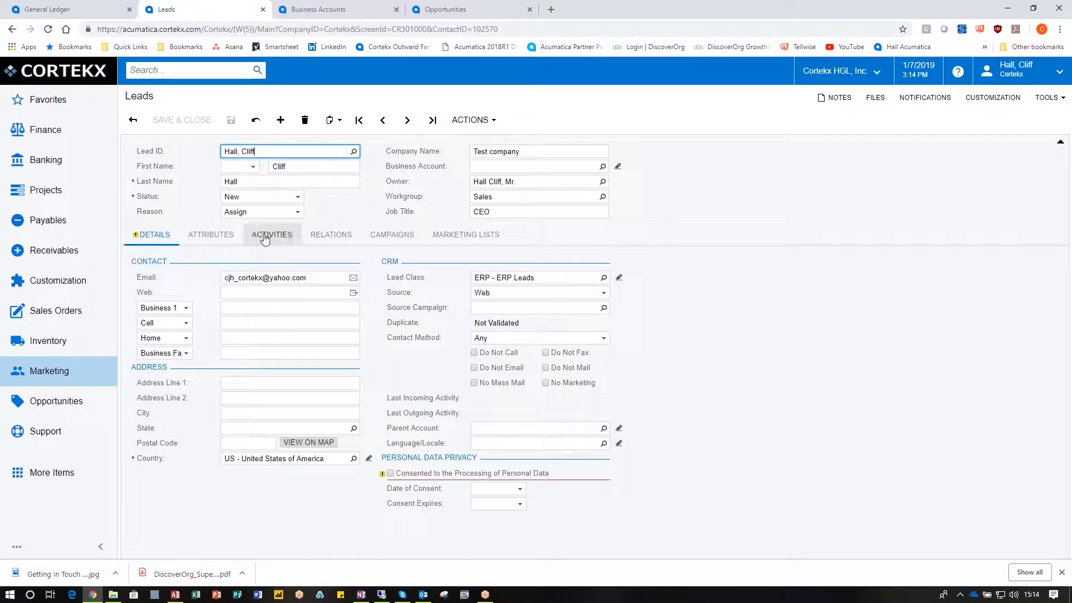
# Step: Show the Activities tab of the Hall, Cliff lead, which lists no activities
pyautogui.click(271, 235)
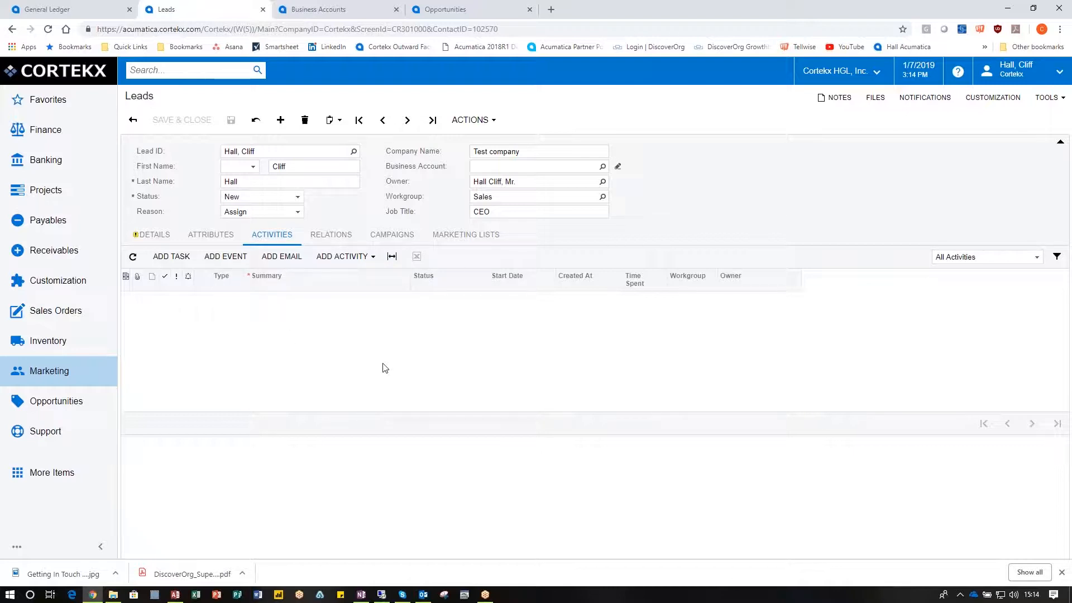
pyautogui.moveTo(423, 577)
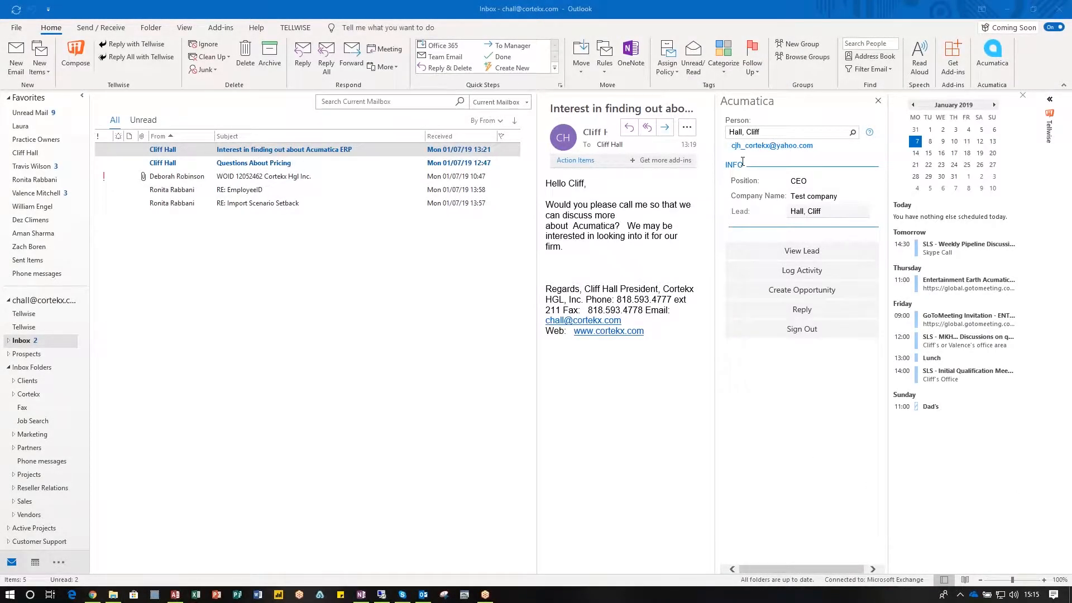
pyautogui.moveTo(801, 270)
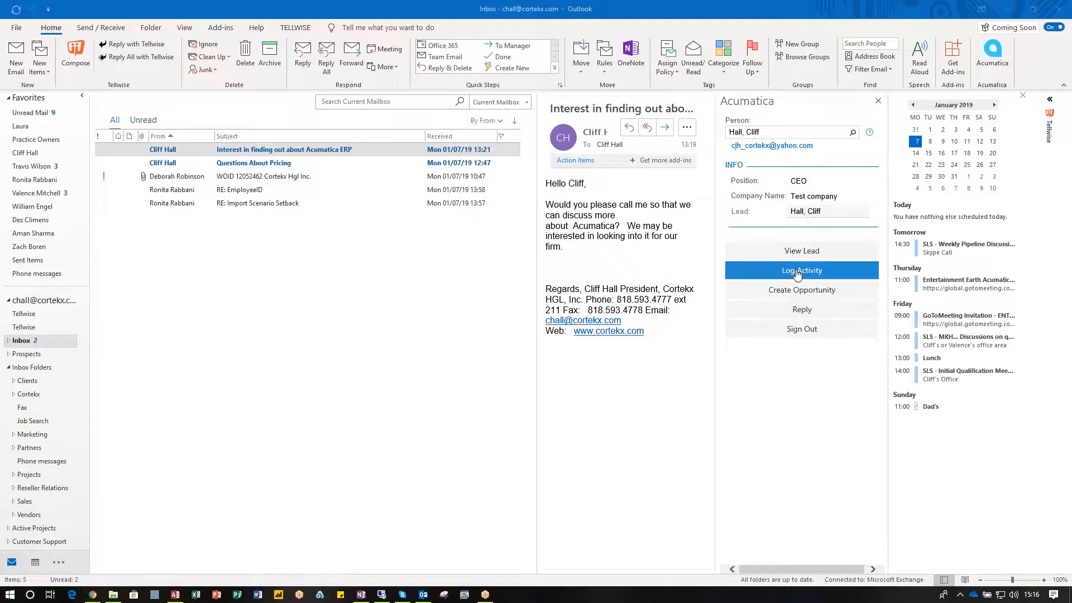
pyautogui.click(801, 270)
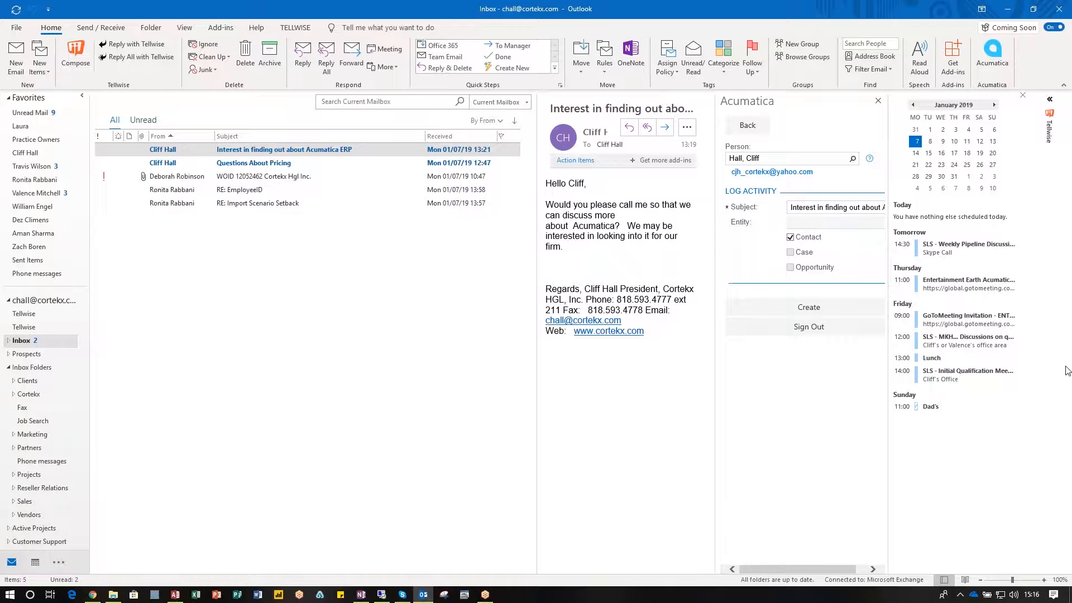
pyautogui.moveTo(796, 354)
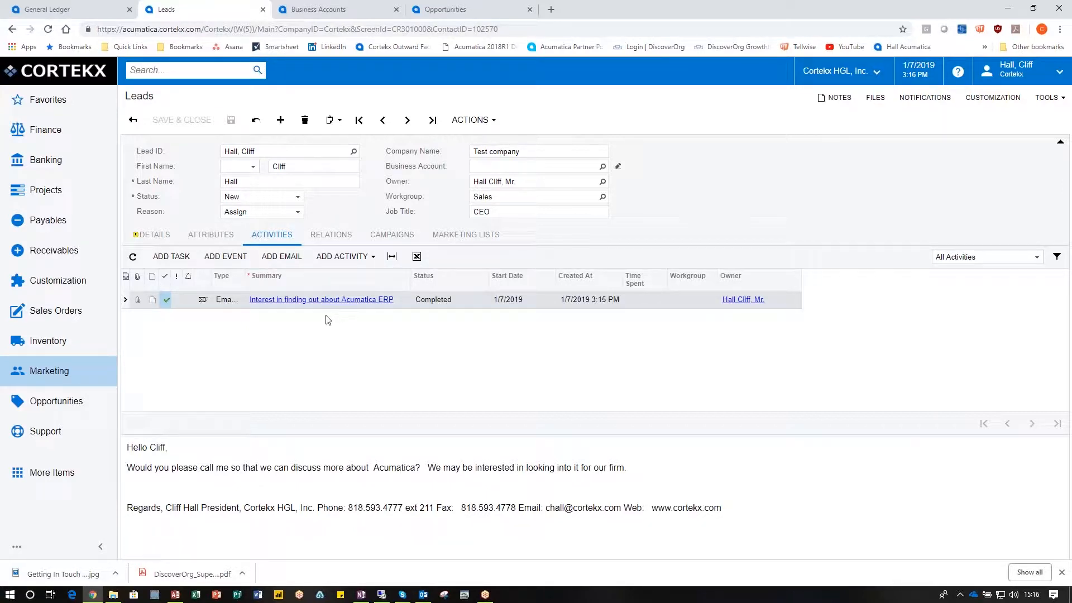
pyautogui.moveTo(330, 308)
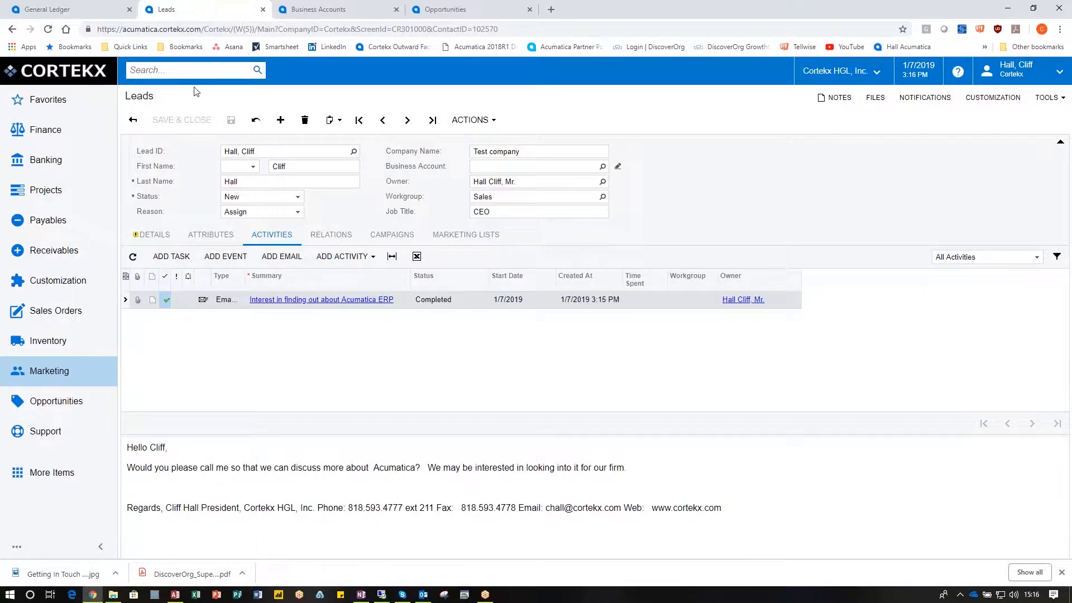
# Step: Check the business accounts and opportunities pages, then return to Outlook's log-activity form
pyautogui.click(318, 9)
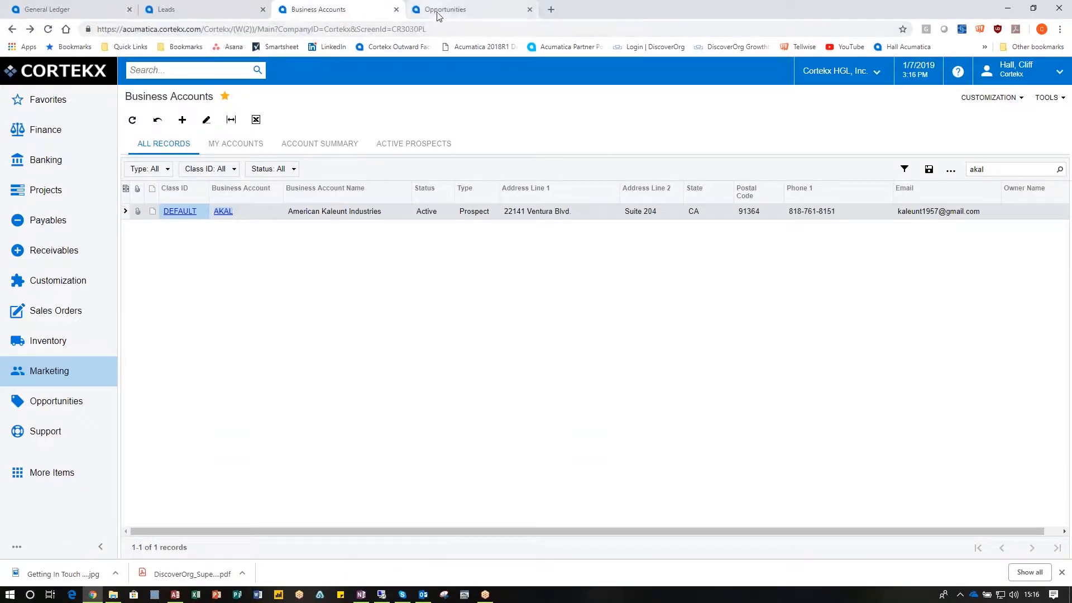
pyautogui.click(444, 9)
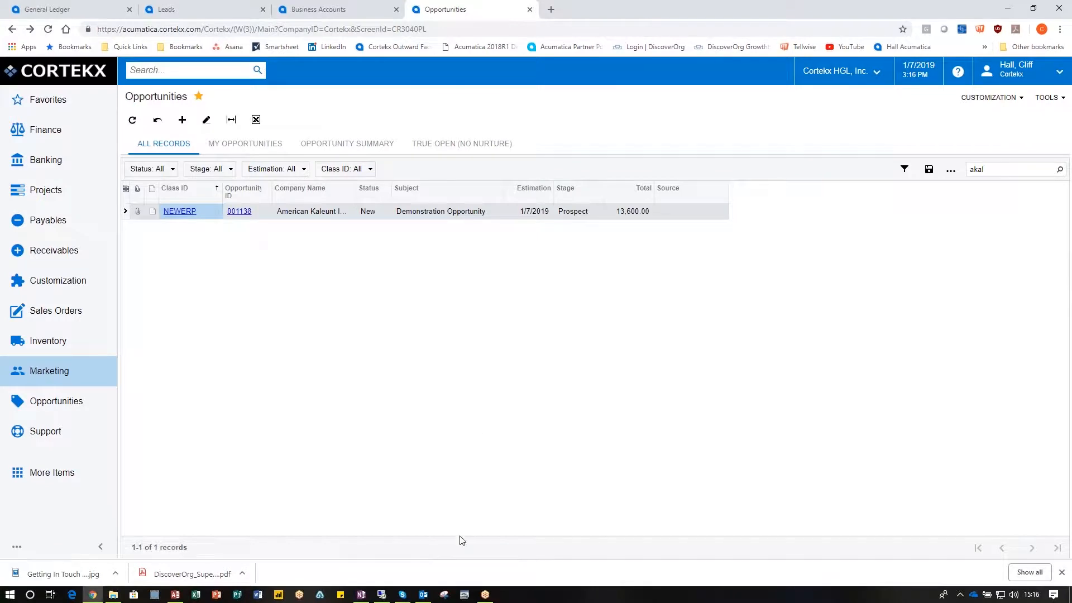
pyautogui.click(423, 594)
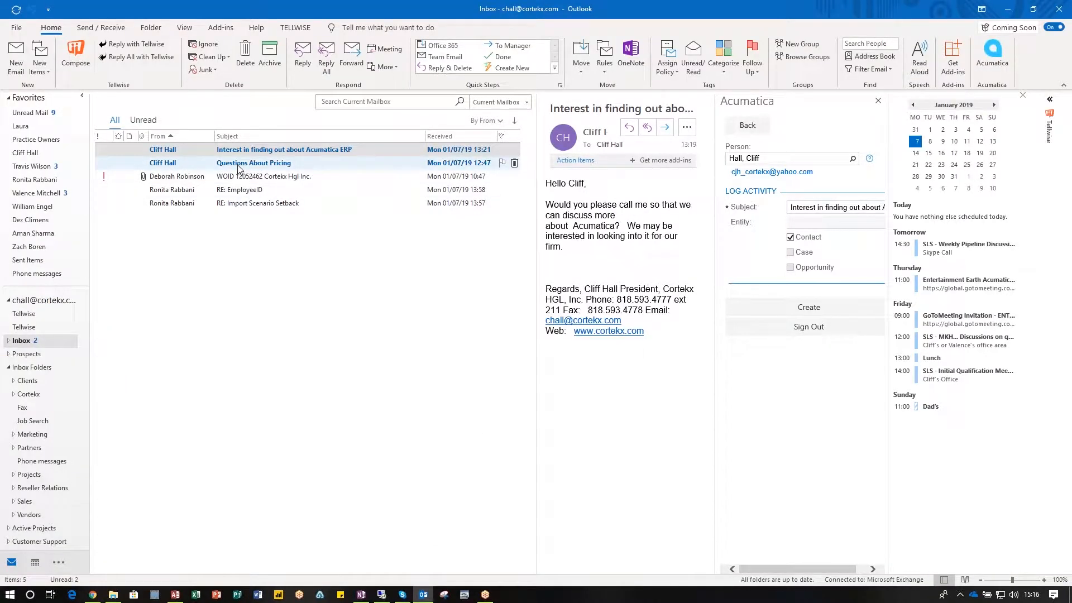
pyautogui.click(273, 162)
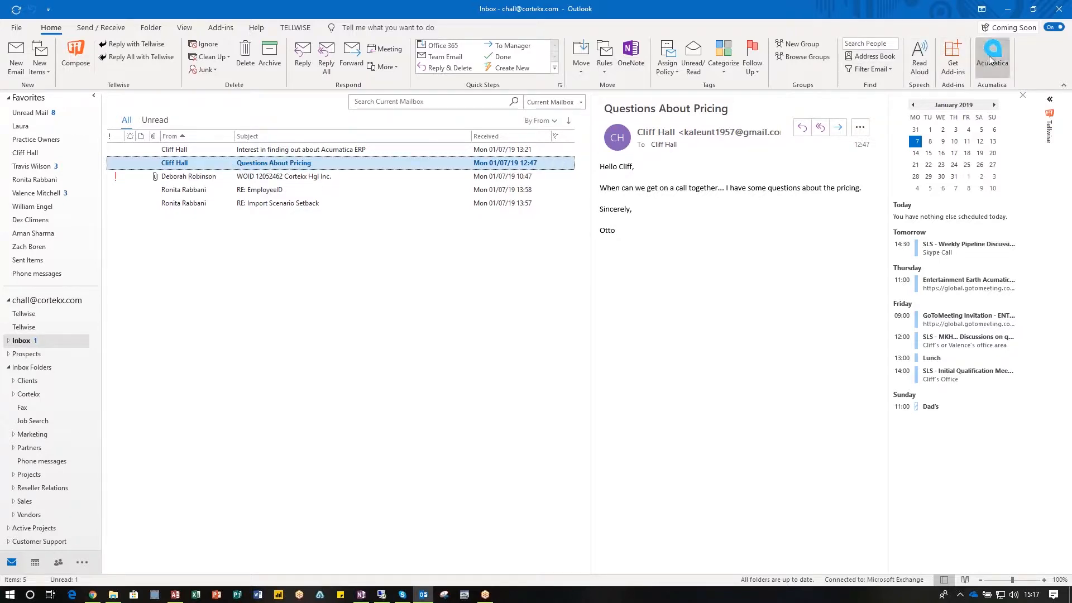
# Step: Show sender Kretchmer Otto, CEO of American Kaleunt Industries, and open their business account
pyautogui.click(992, 56)
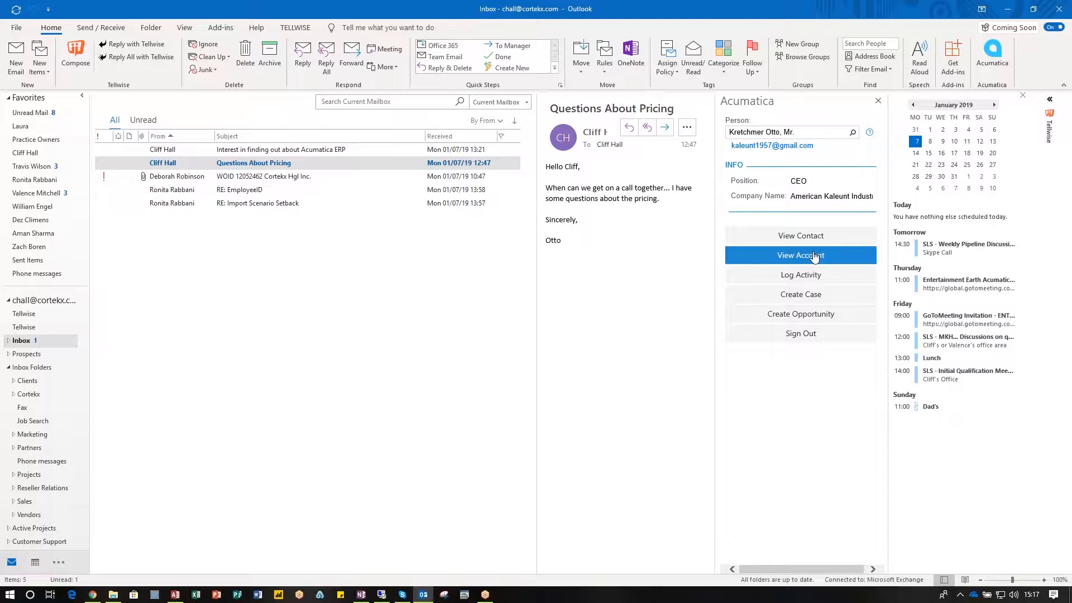
pyautogui.moveTo(800, 274)
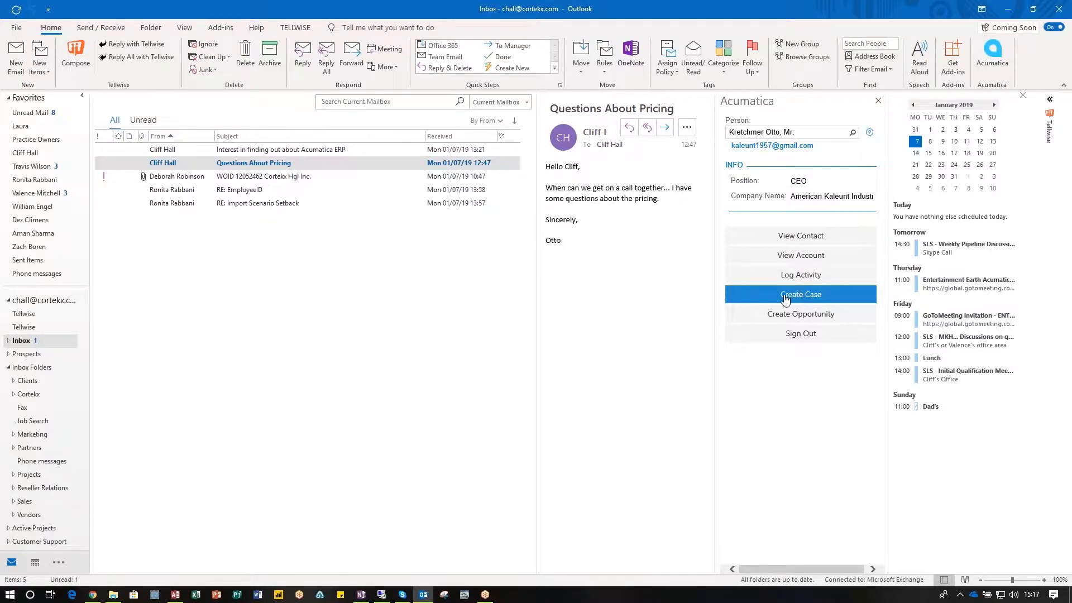
pyautogui.moveTo(800, 235)
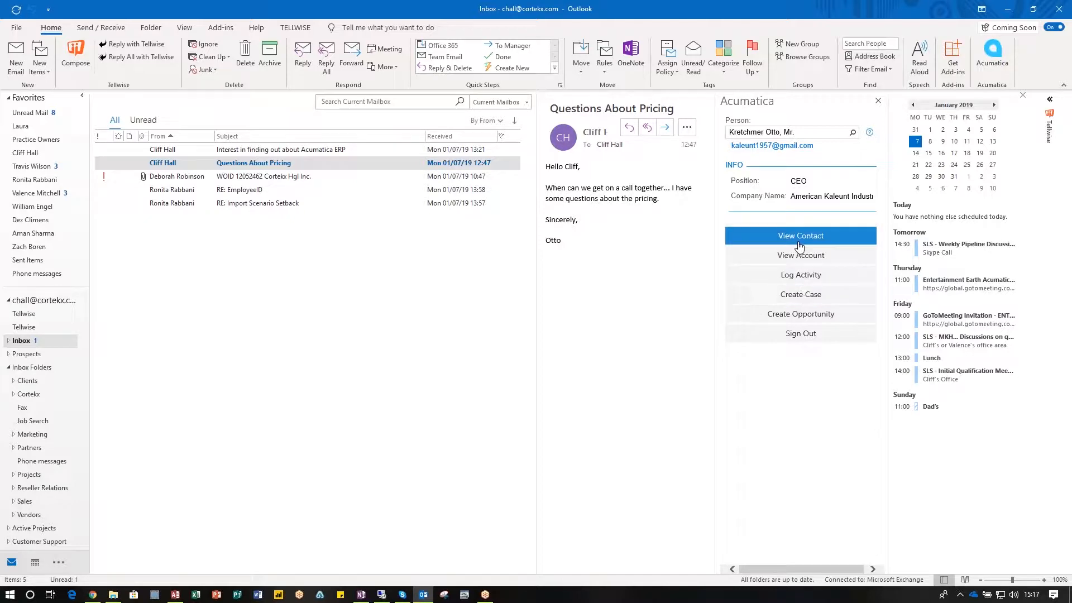
pyautogui.click(798, 235)
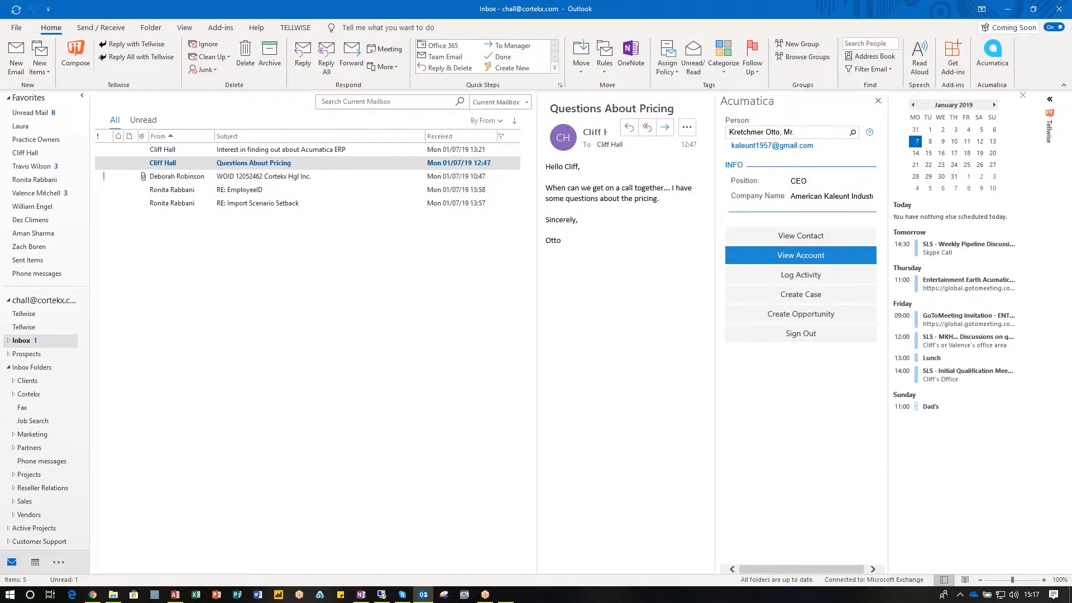
pyautogui.click(800, 255)
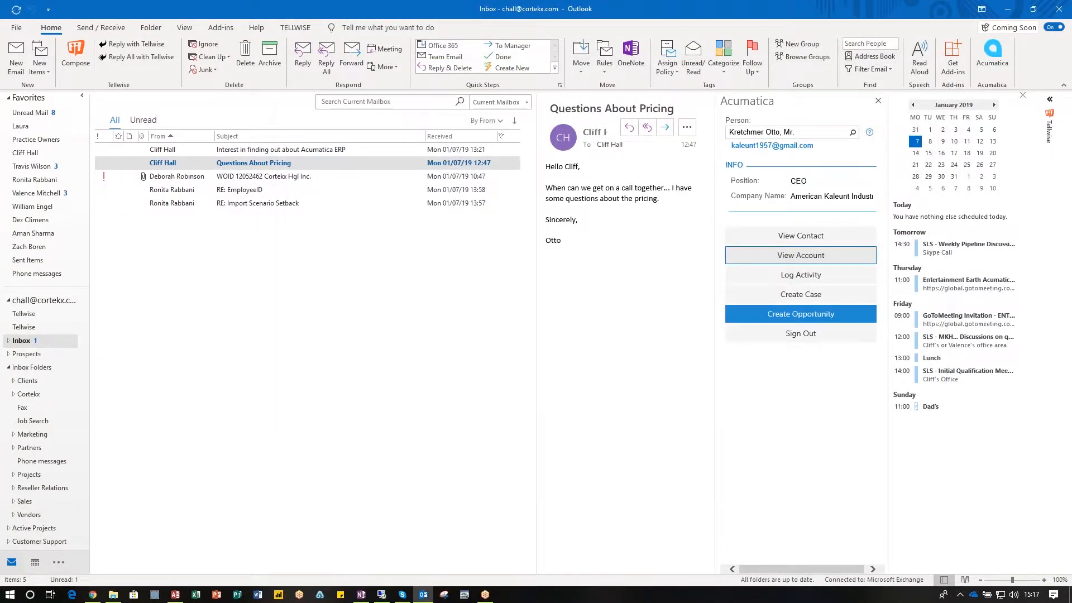
pyautogui.moveTo(800, 235)
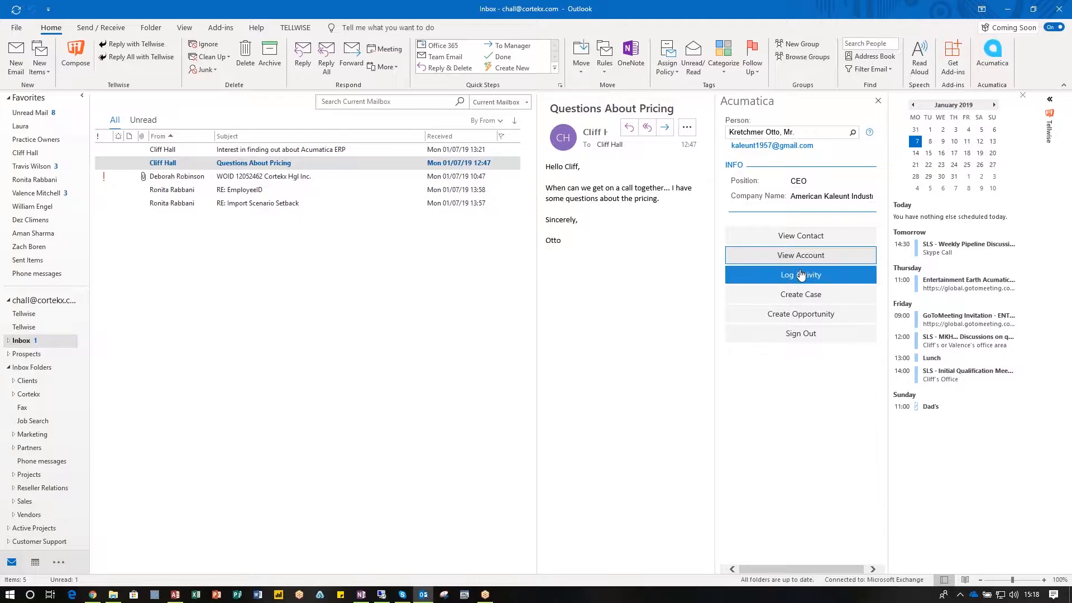
pyautogui.moveTo(799, 294)
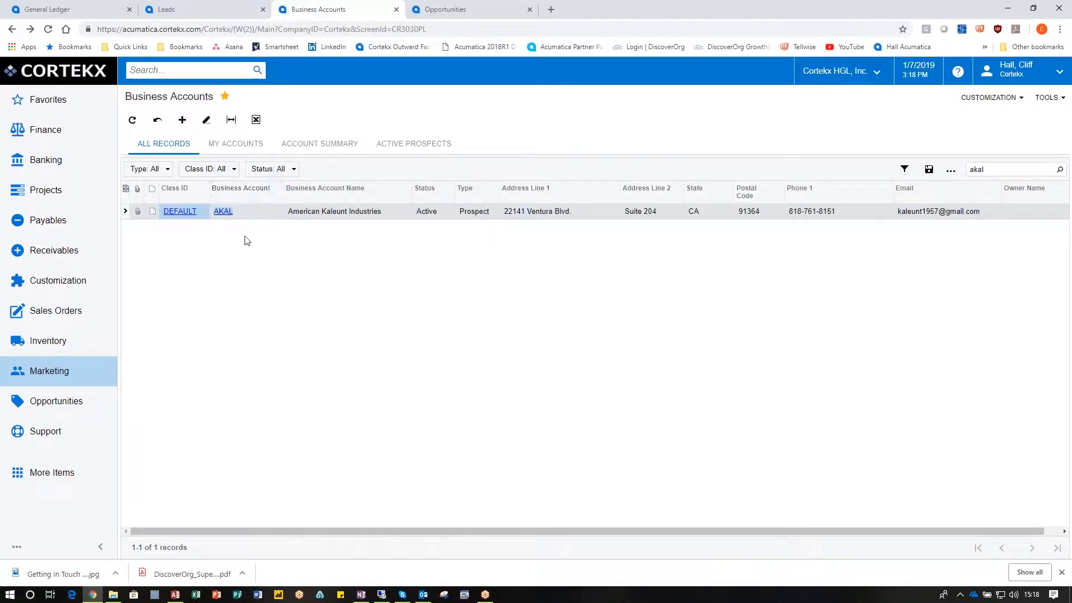
# Step: Open the AKAL business account record and show its empty Cases list
pyautogui.click(223, 211)
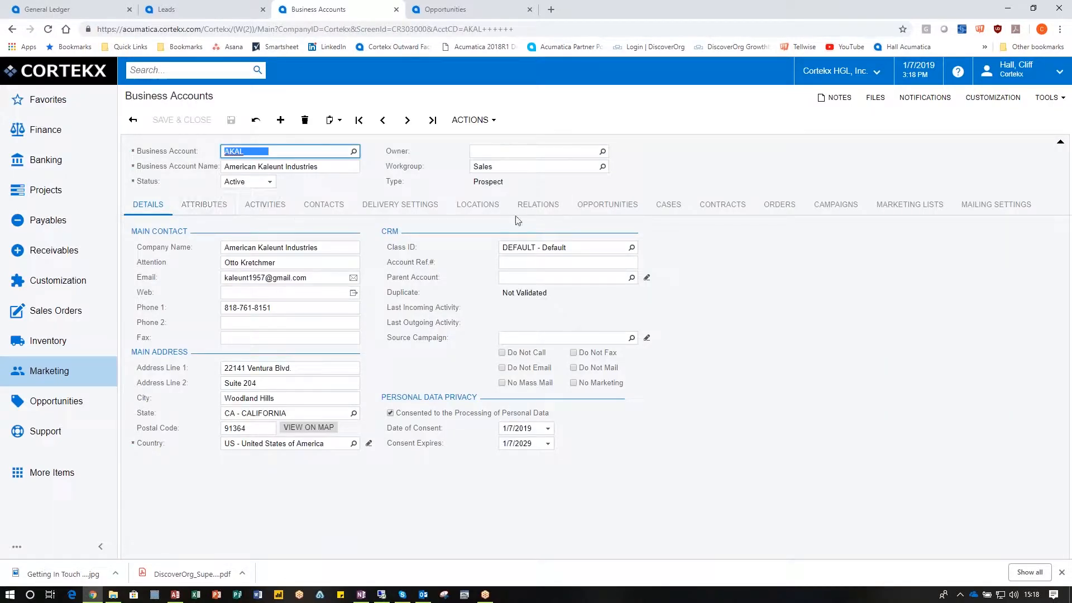
pyautogui.click(668, 204)
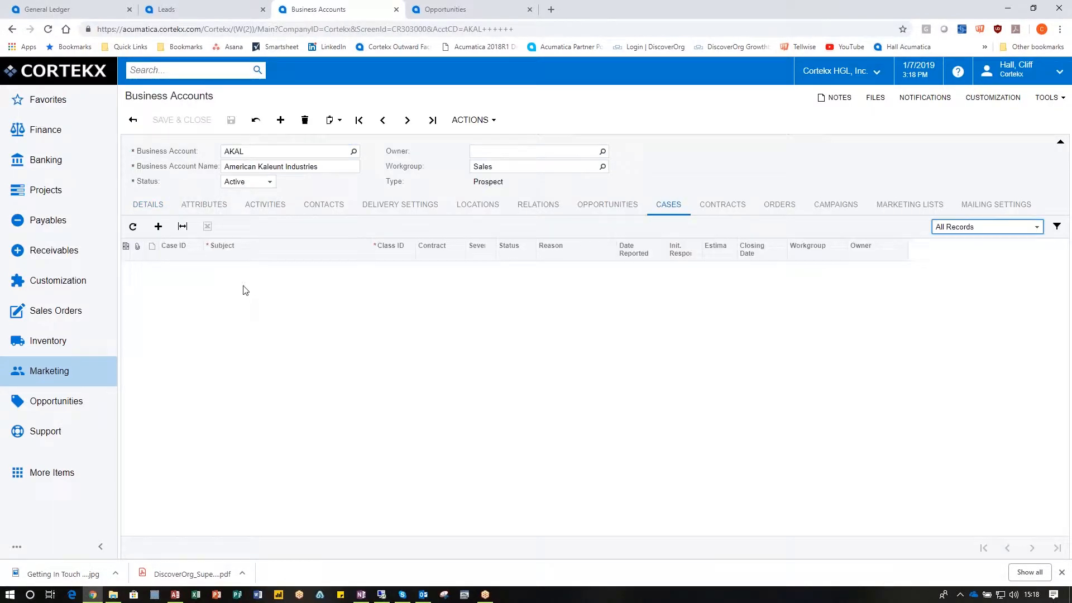
pyautogui.moveTo(112, 232)
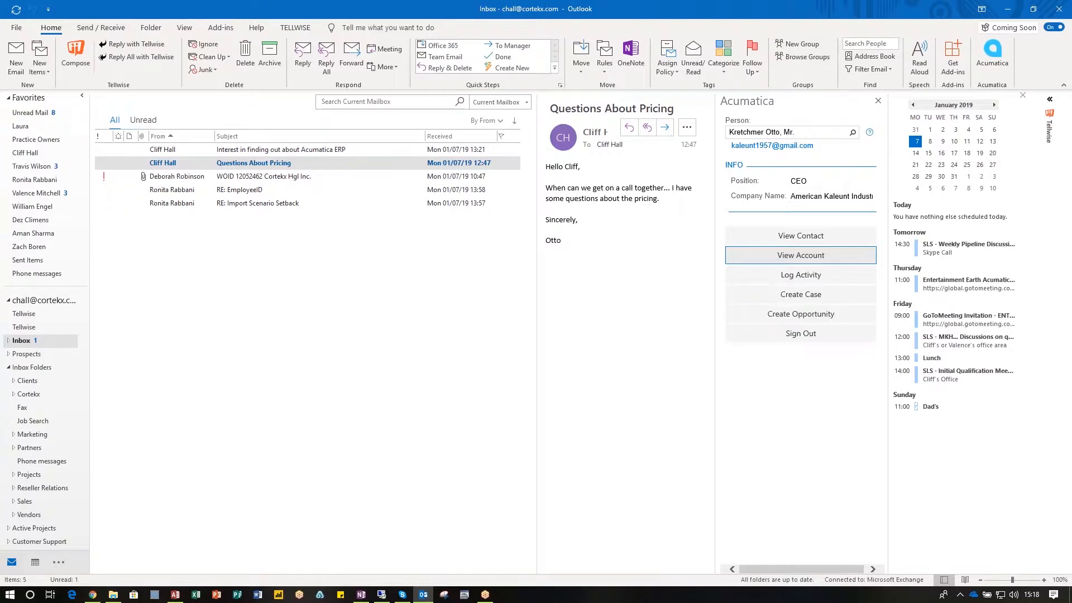
# Step: Create case 001222 'Questions About Pricing' from the email, view it, then close it
pyautogui.click(800, 295)
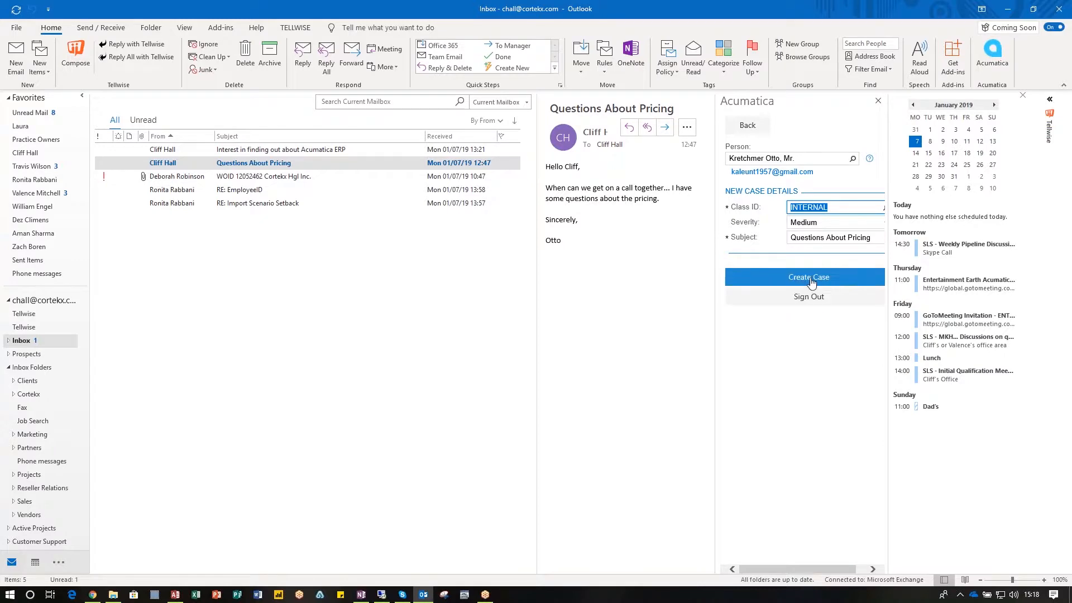
pyautogui.click(807, 277)
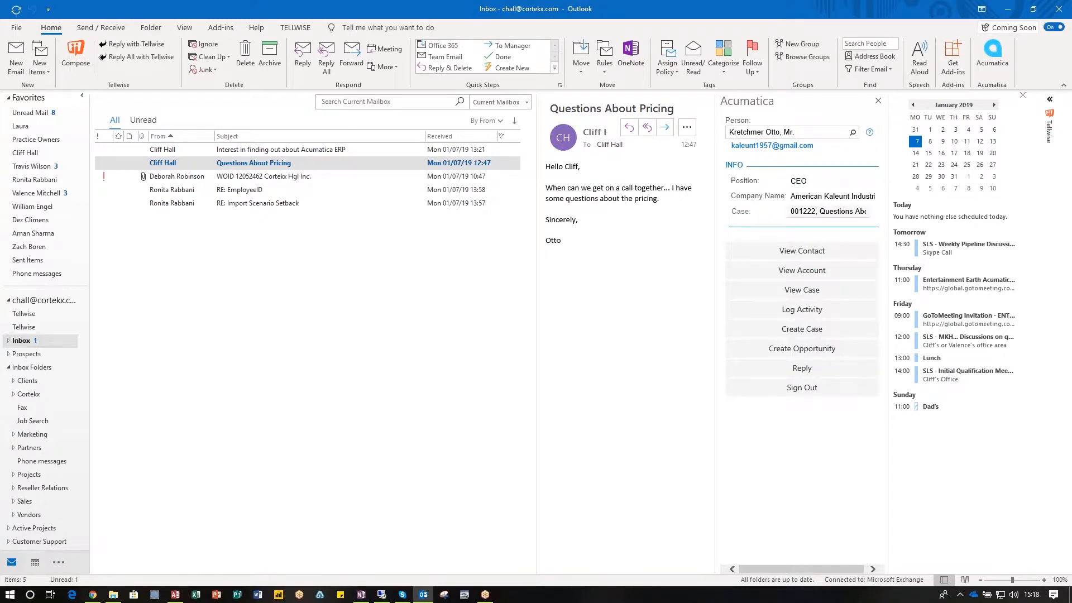
pyautogui.moveTo(801, 289)
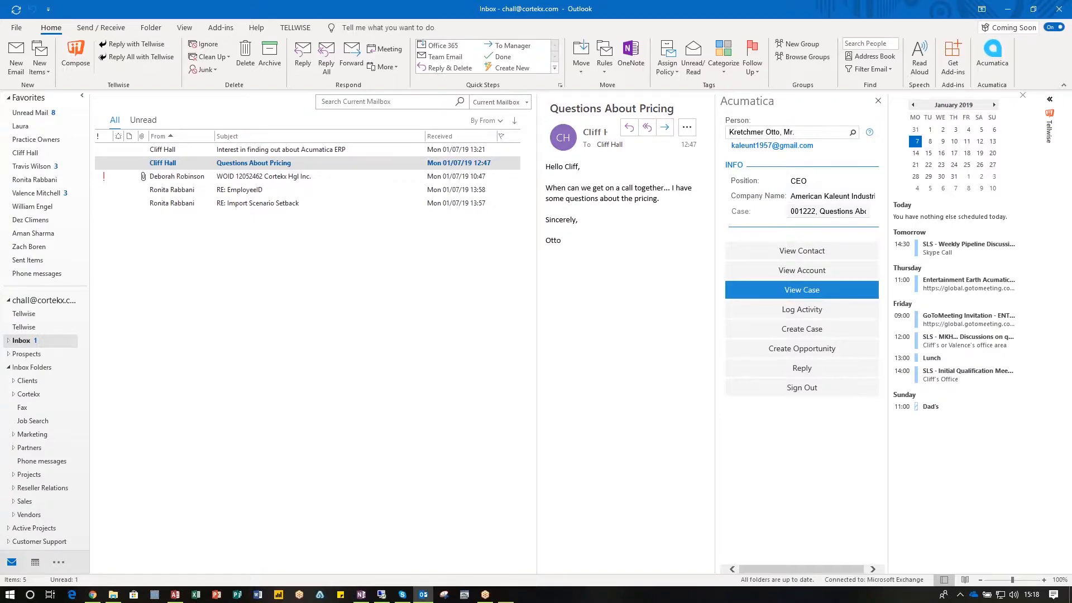
pyautogui.click(801, 289)
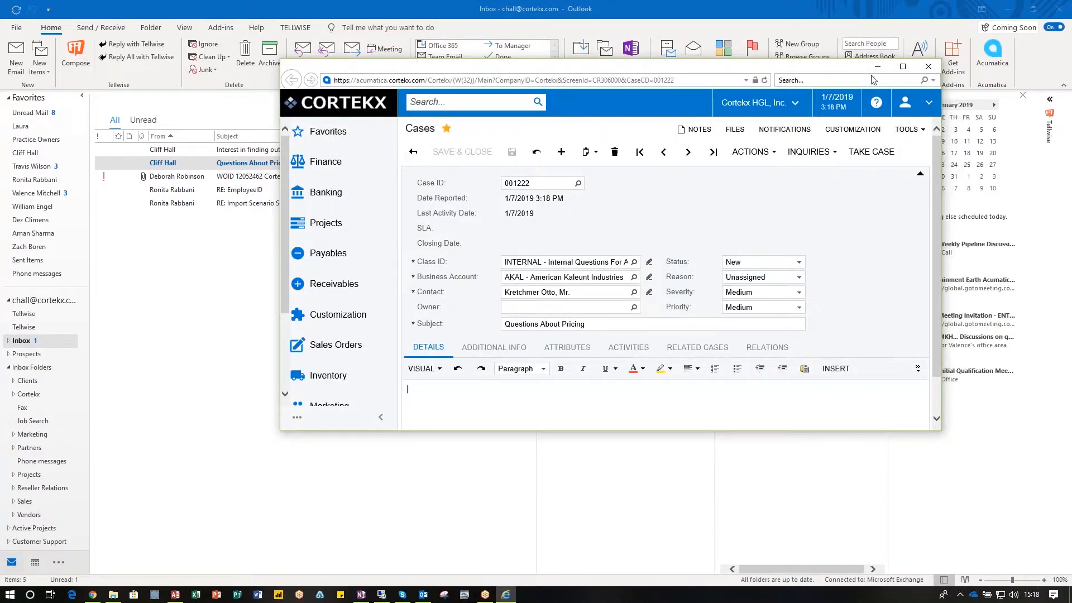
pyautogui.click(928, 66)
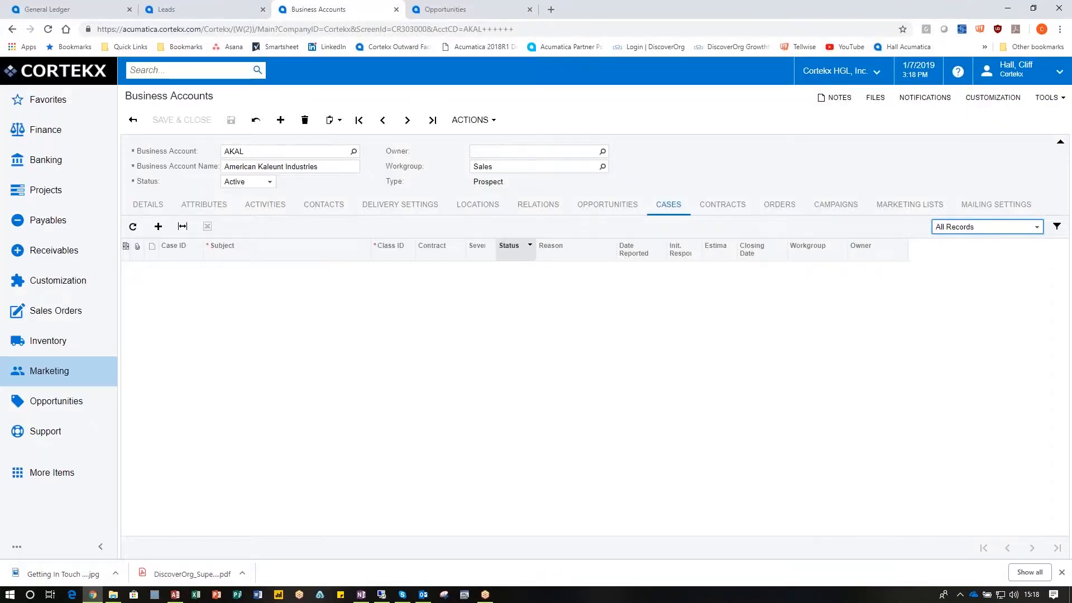
# Step: Refresh American Kaleunt Industries' cases to show case 001222, then return to Outlook
pyautogui.click(133, 226)
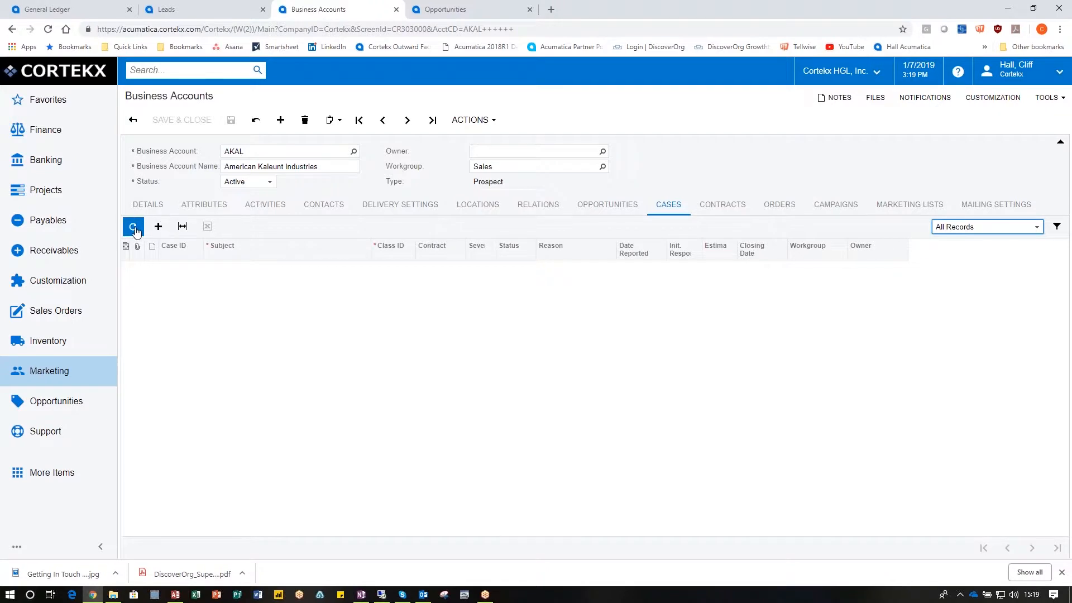
pyautogui.click(133, 227)
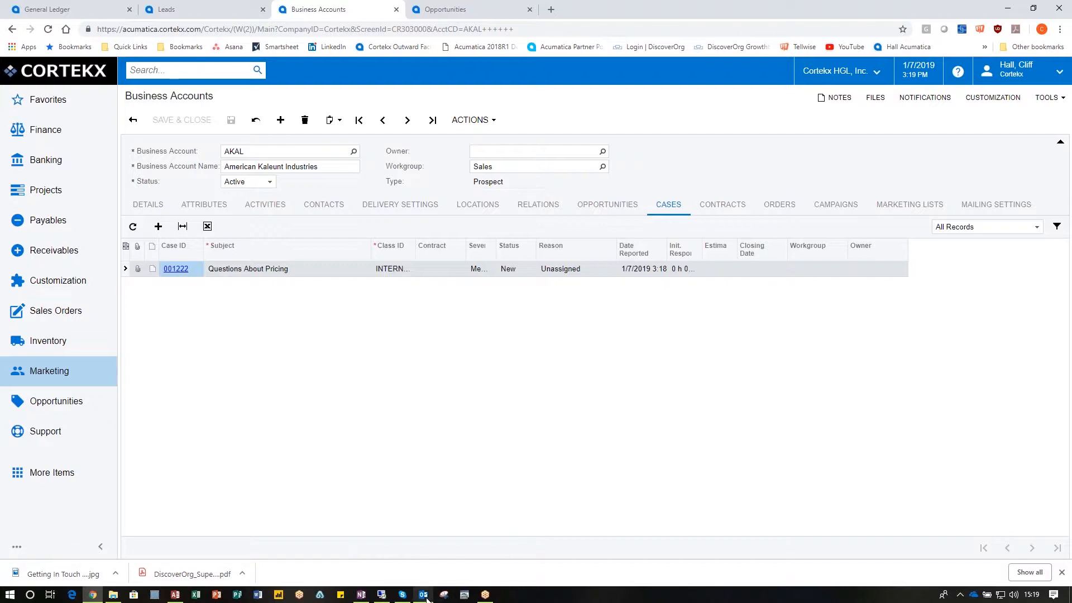
pyautogui.click(422, 593)
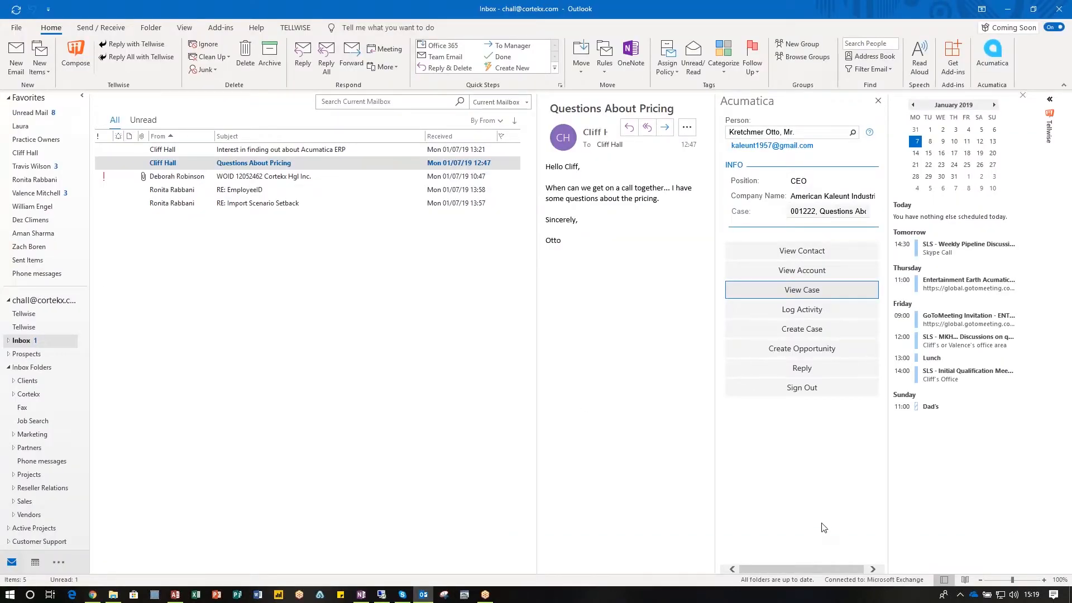